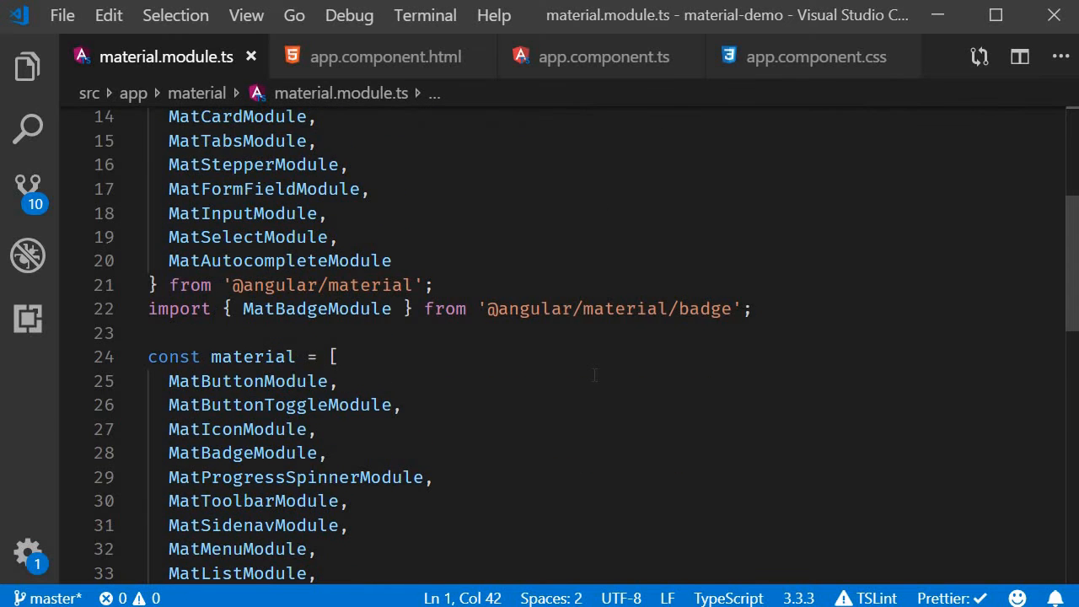
Add MatCheckboxModule after MatAutocompleteModule in the material array and save material.module.ts
{"action": "left_click", "coordinate": [392, 261]}
{"action": "type", "text": "MatCheckboxModule"}
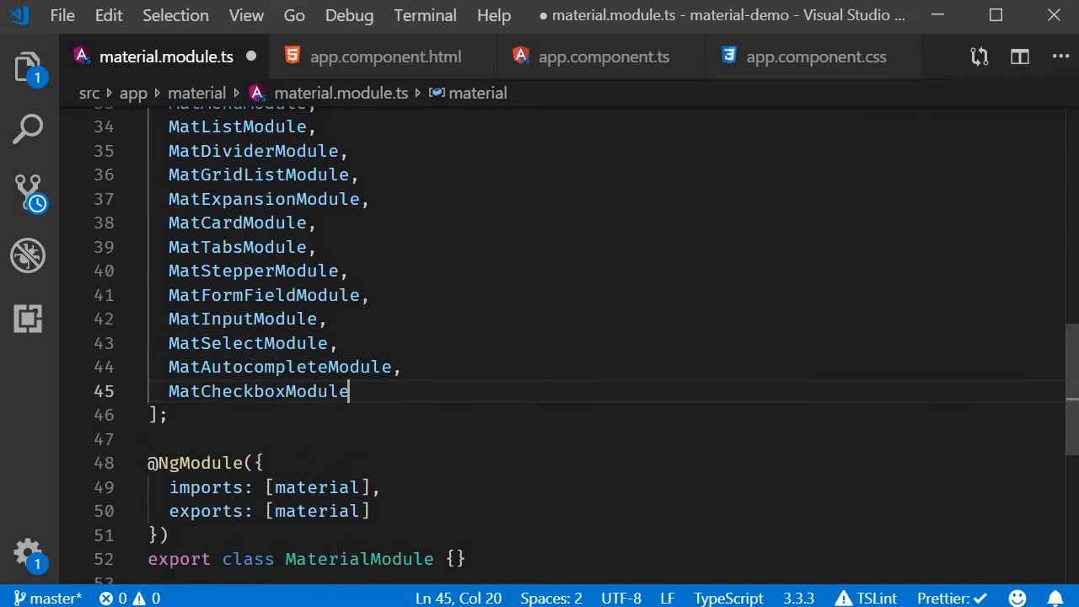
{"action": "key", "text": "ctrl+s"}
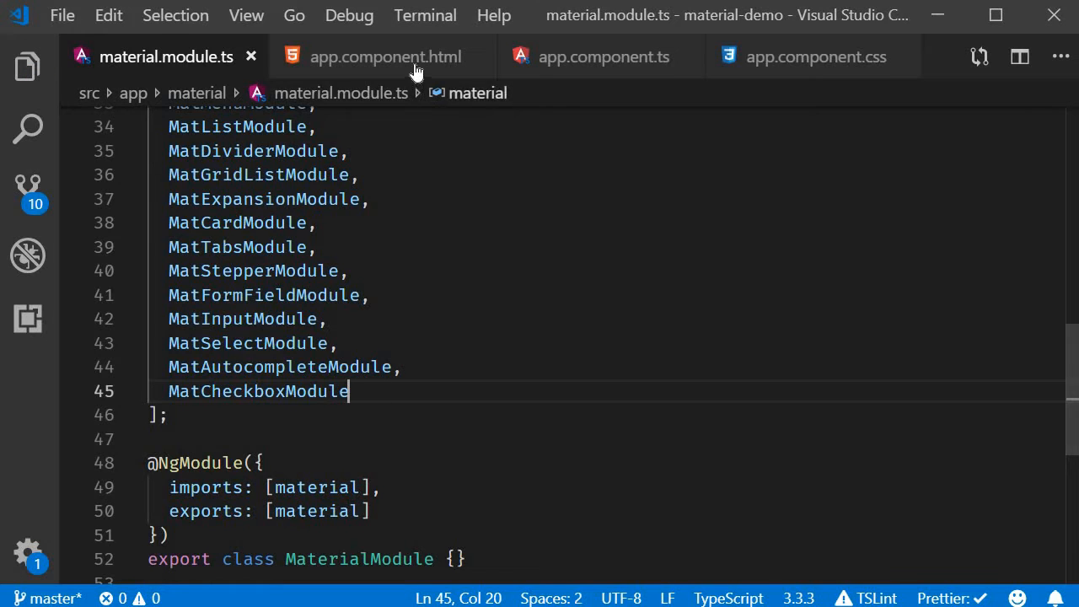
Add two Subscribe mat-checkboxes separated by <br>, the second with labelPosition before, and save
{"action": "left_click", "coordinate": [386, 56]}
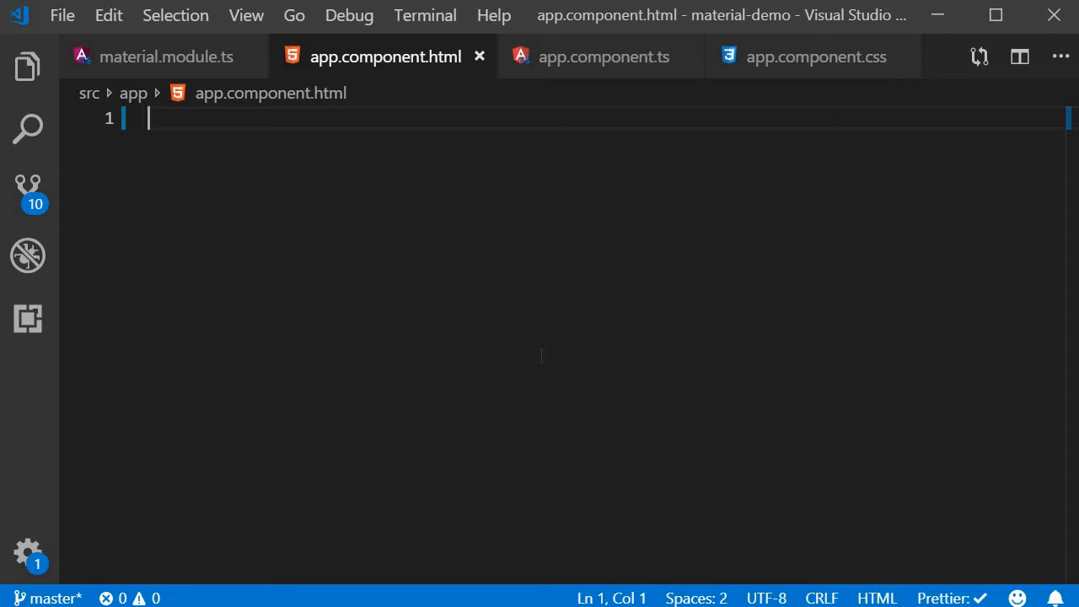
{"action": "type", "text": "<mat-checkbox>"}
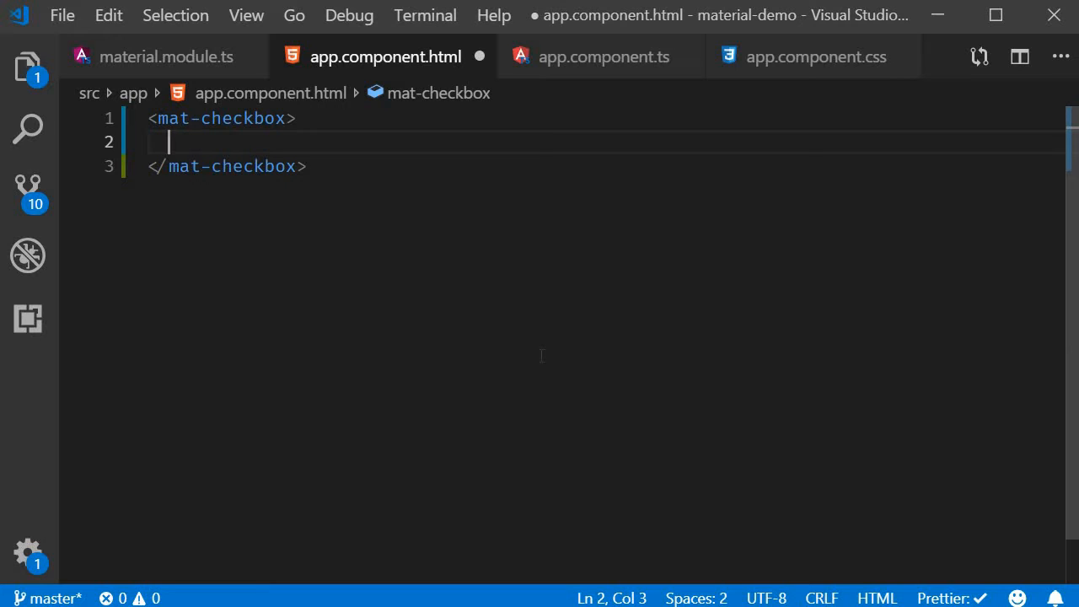
{"action": "type", "text": "Subscribe"}
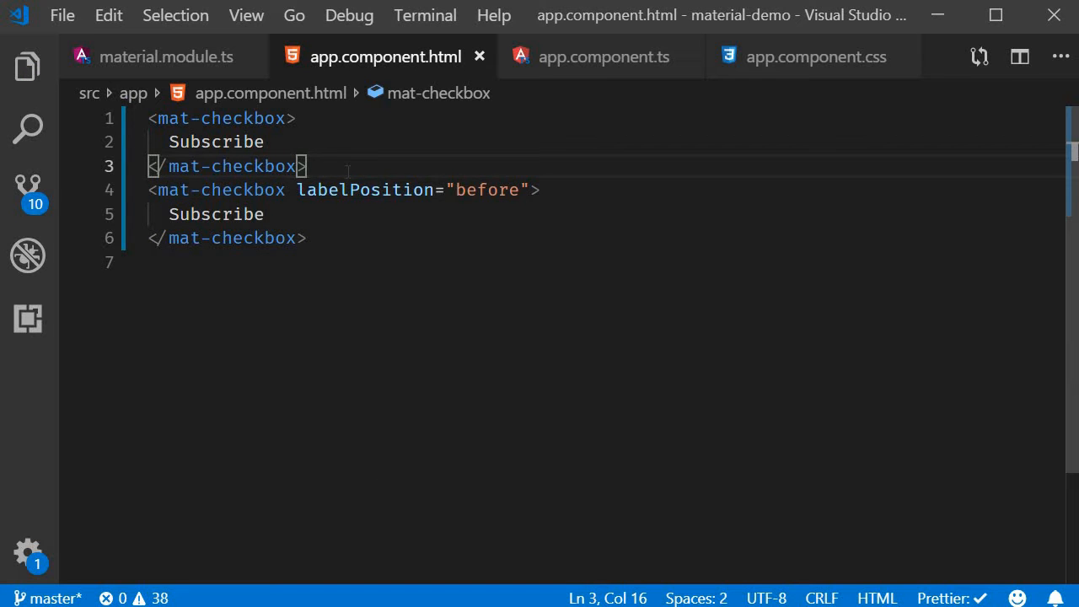
{"action": "type", "text": "<br>"}
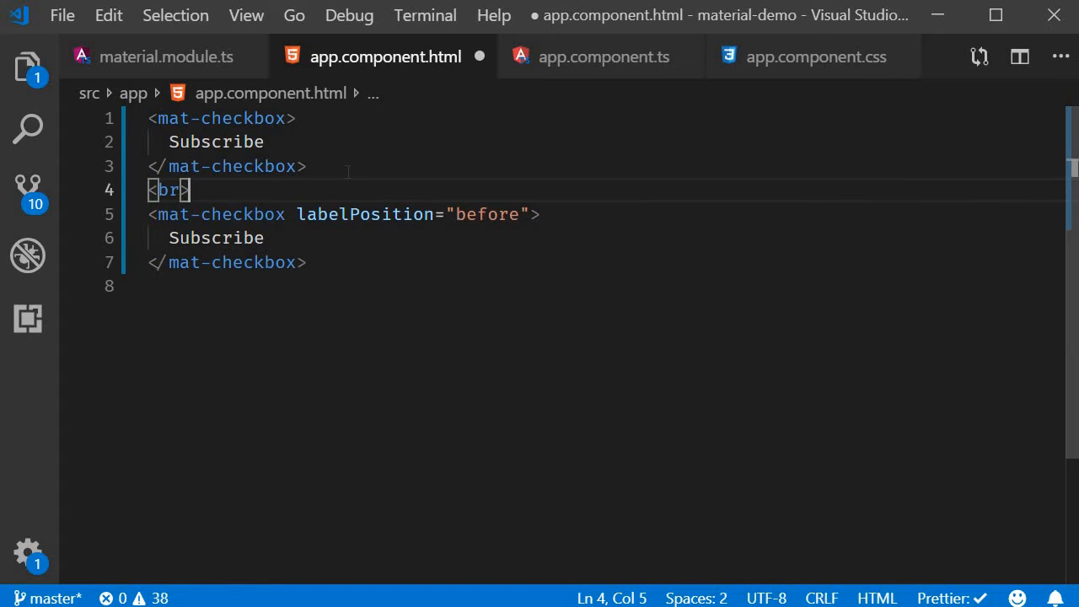
{"action": "key", "text": "ctrl+s"}
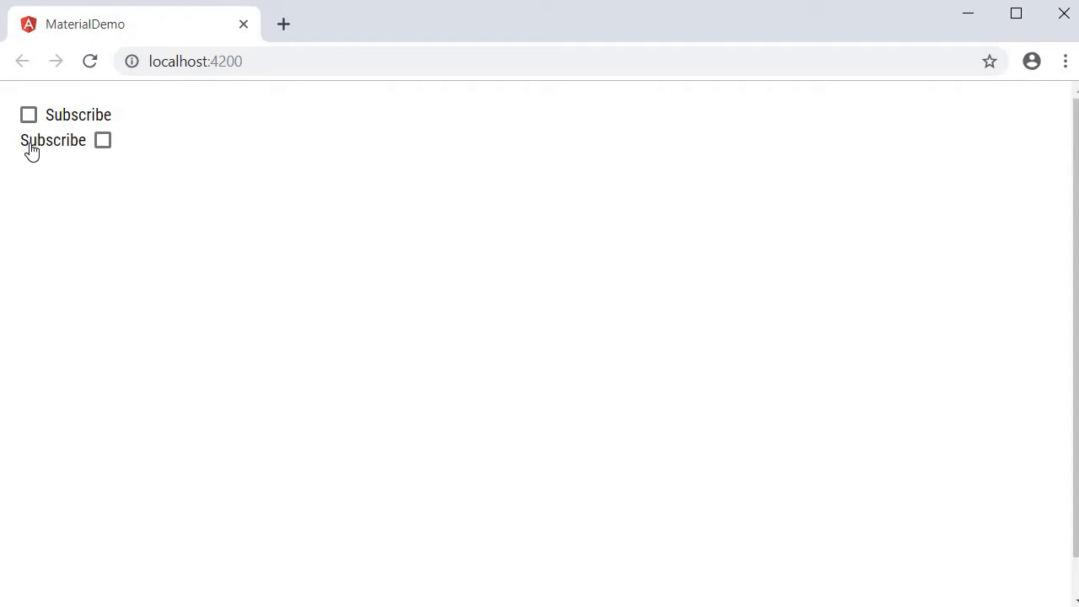
Tick the second and then the first Subscribe checkbox at localhost:4200
{"action": "left_click", "coordinate": [102, 140]}
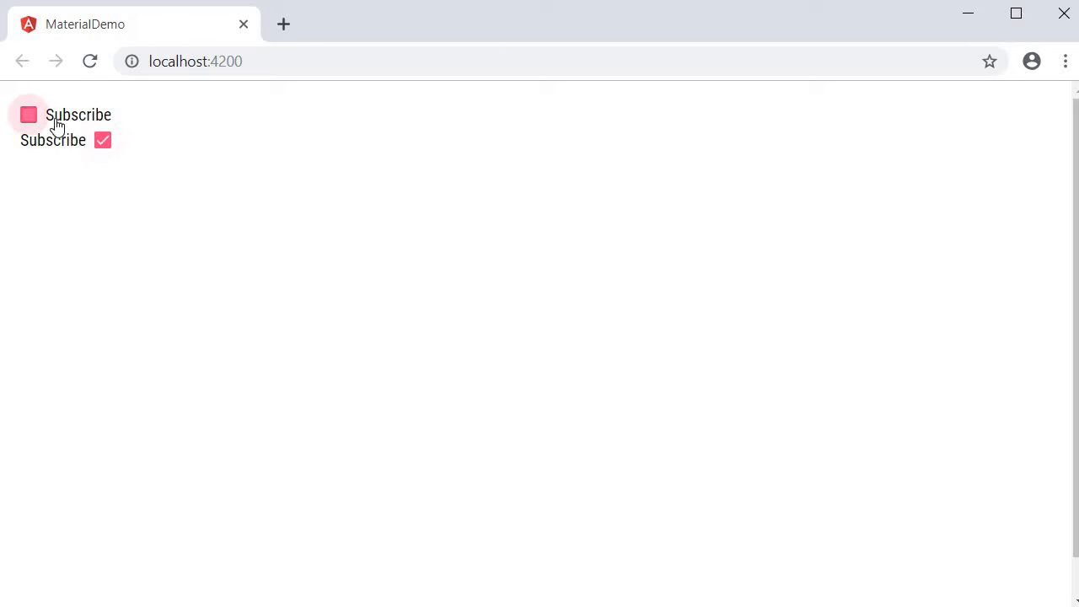
{"action": "left_click", "coordinate": [28, 115]}
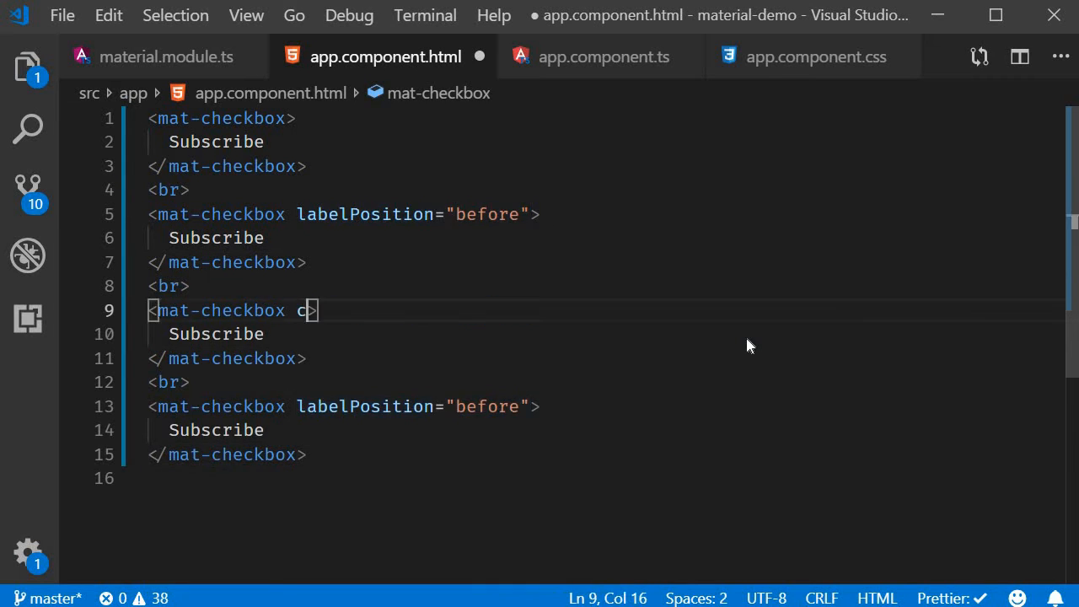
Set color="primary" on the third checkbox and color="warn" on the fourth
{"action": "type", "text": "olor=\"\""}
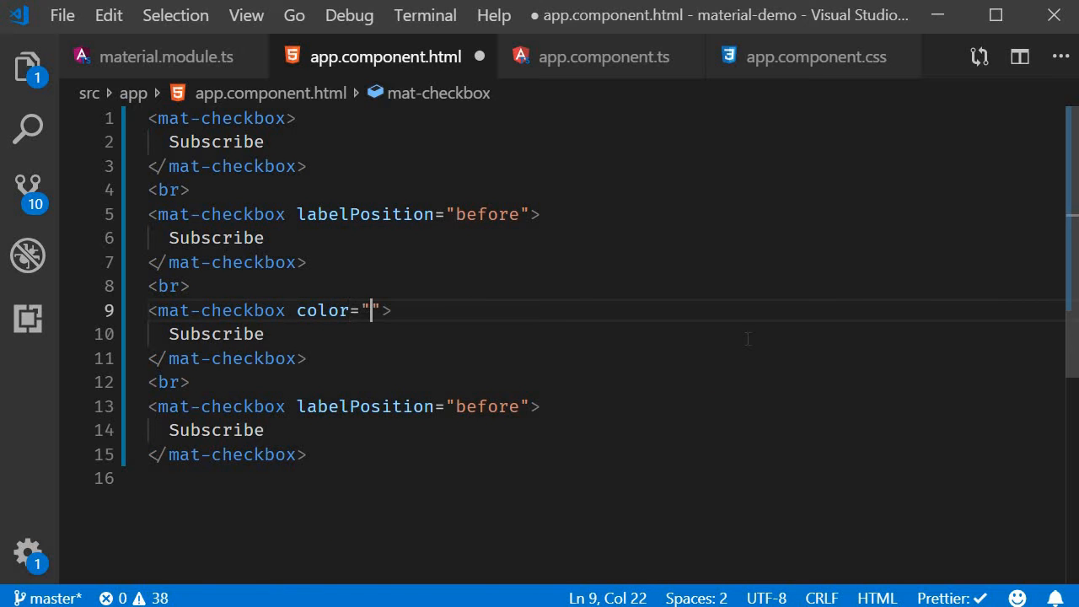
{"action": "type", "text": "primary"}
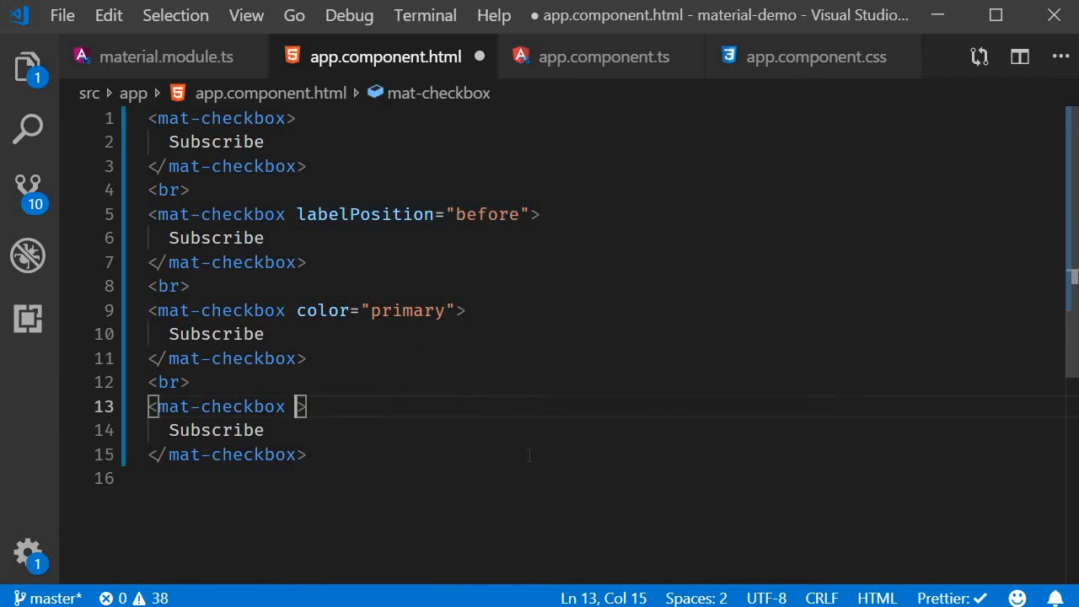
{"action": "type", "text": "color=\"\""}
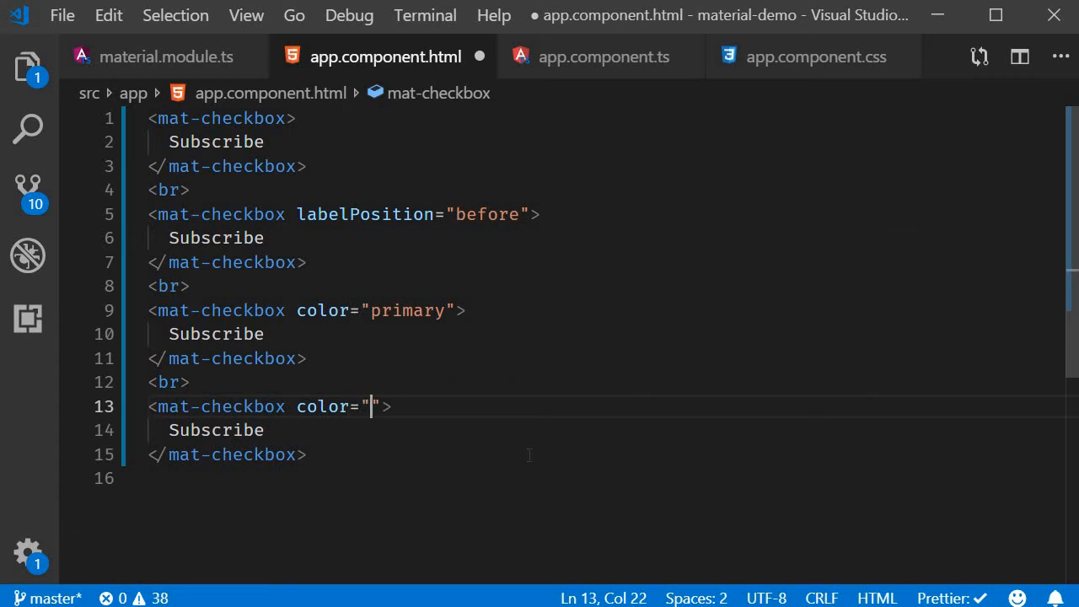
{"action": "type", "text": "warn"}
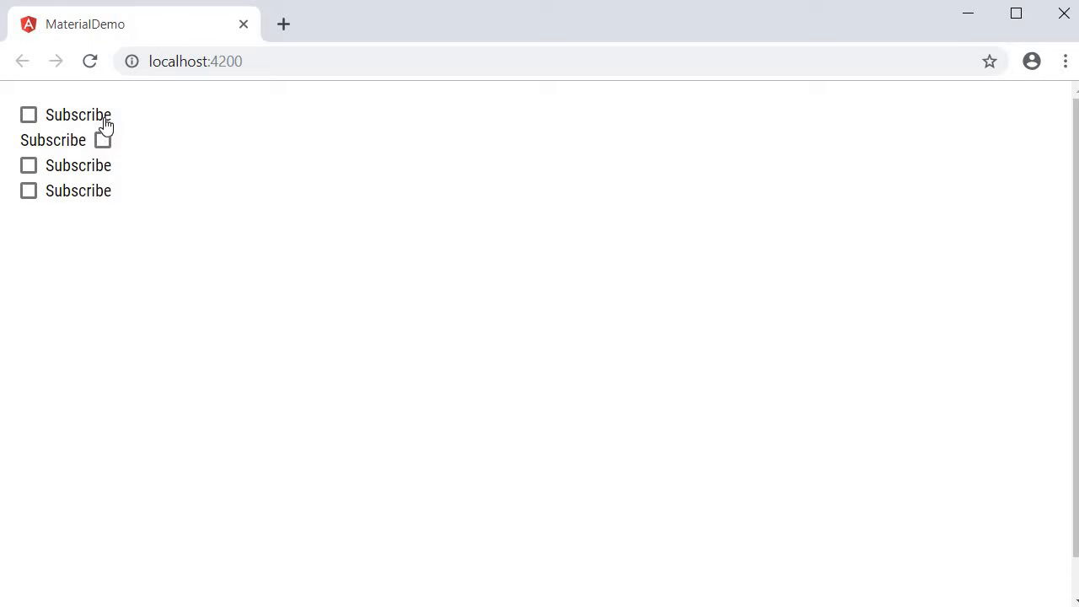
Tick the Subscribe checkboxes, including the primary third and warn-coloured fourth
{"action": "left_click", "coordinate": [102, 140]}
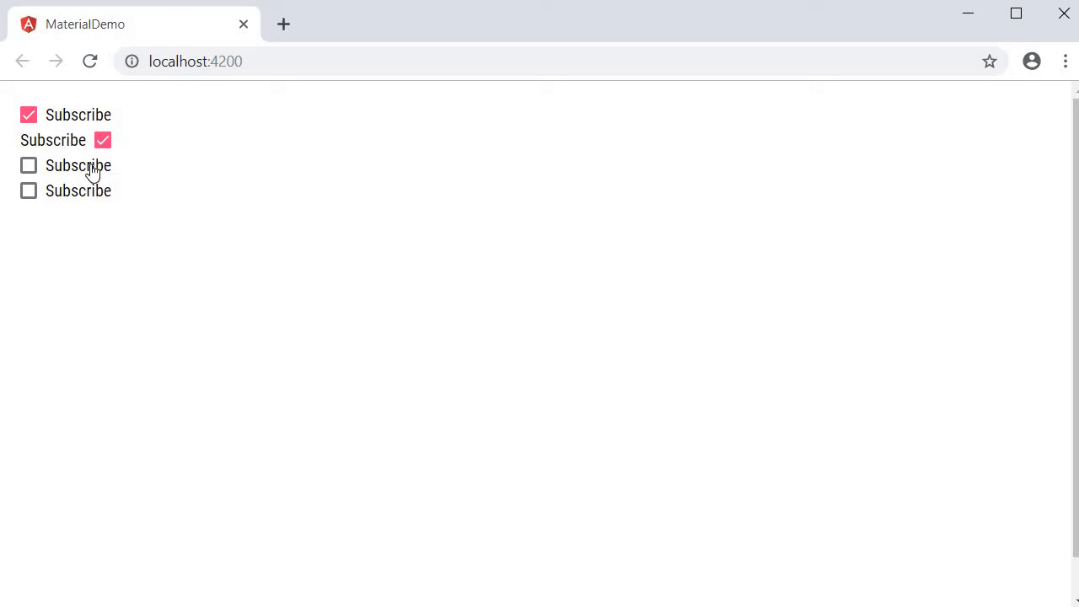
{"action": "left_click", "coordinate": [29, 165]}
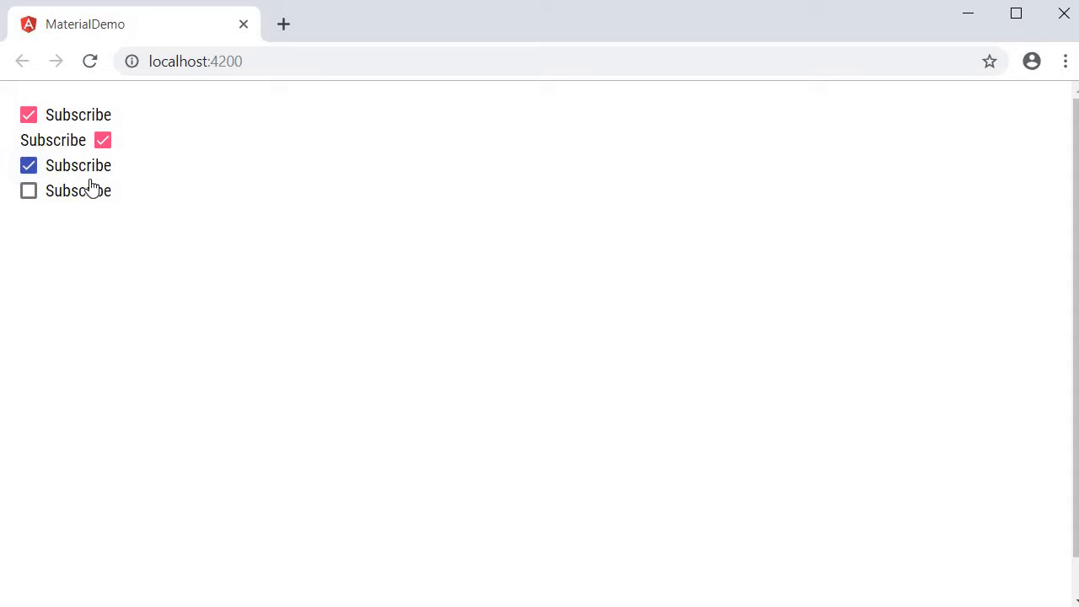
{"action": "left_click", "coordinate": [27, 190]}
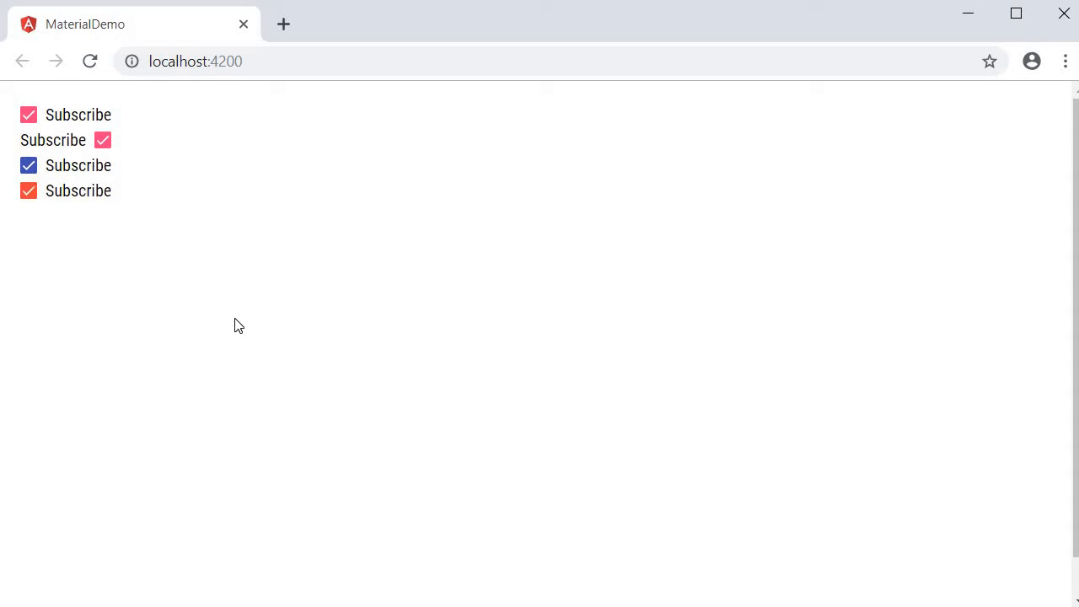
{"action": "mouse_move", "coordinate": [575, 393]}
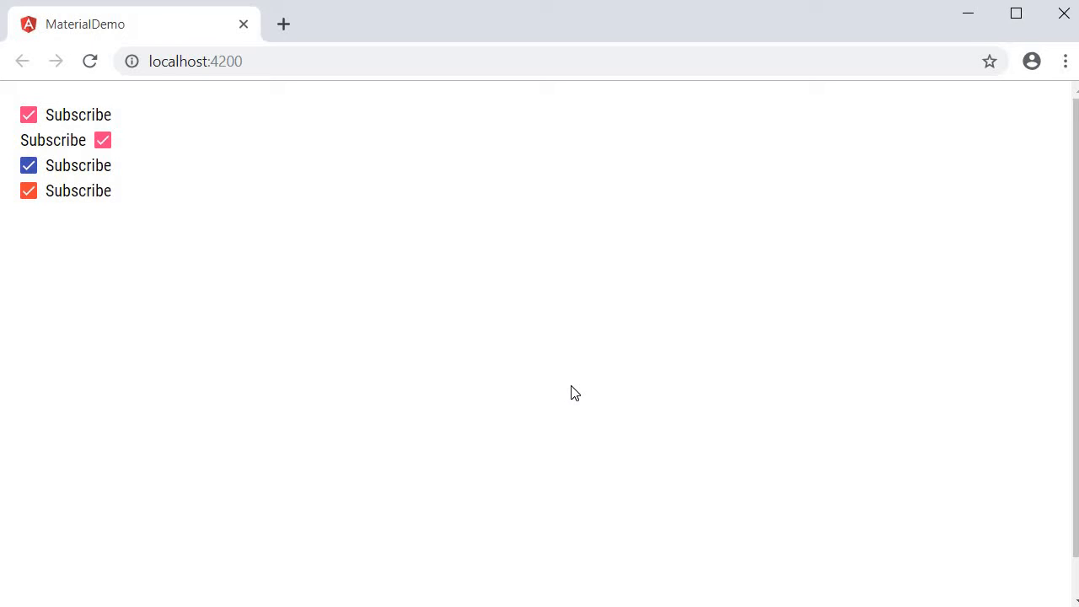
{"action": "mouse_move", "coordinate": [580, 392]}
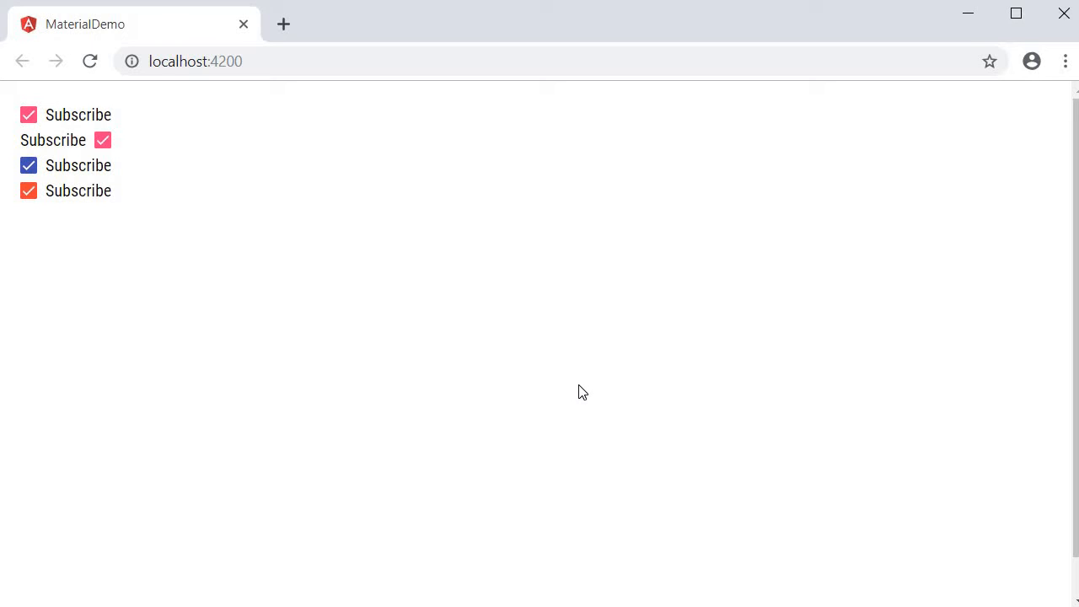
{"action": "mouse_move", "coordinate": [706, 364]}
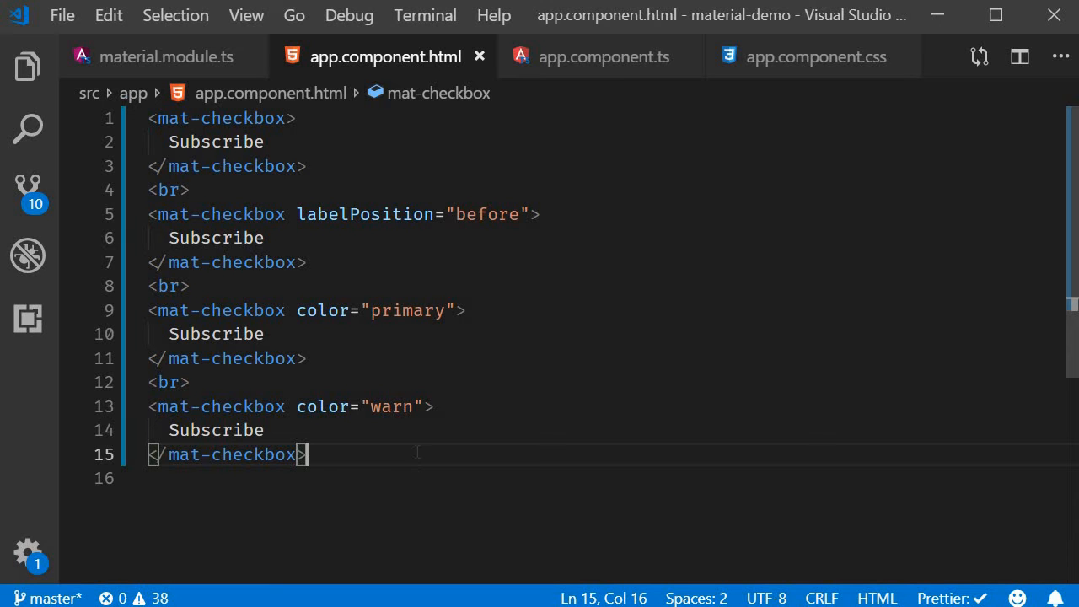
Add MatRadioModule on a new line after MatCheckboxModule in the material array
{"action": "left_click", "coordinate": [165, 56]}
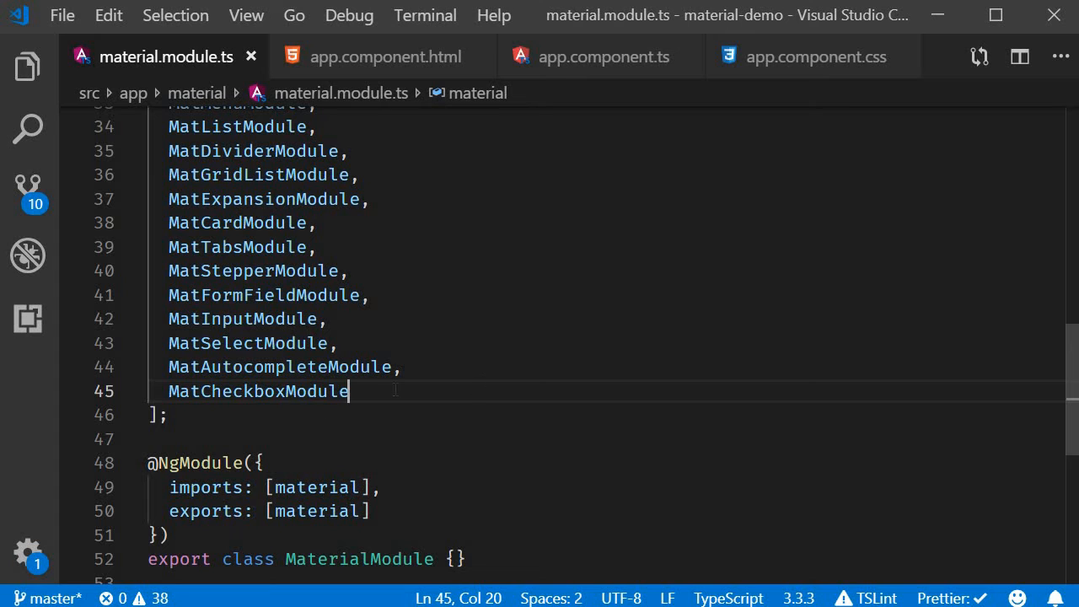
{"action": "key", "text": "Enter"}
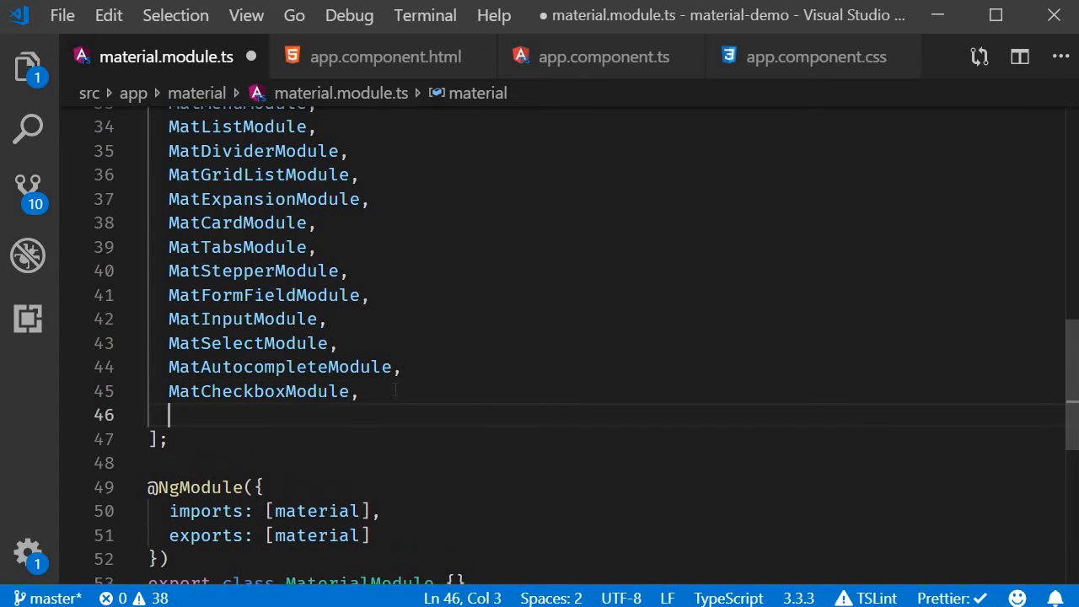
{"action": "type", "text": "MatRadioModule"}
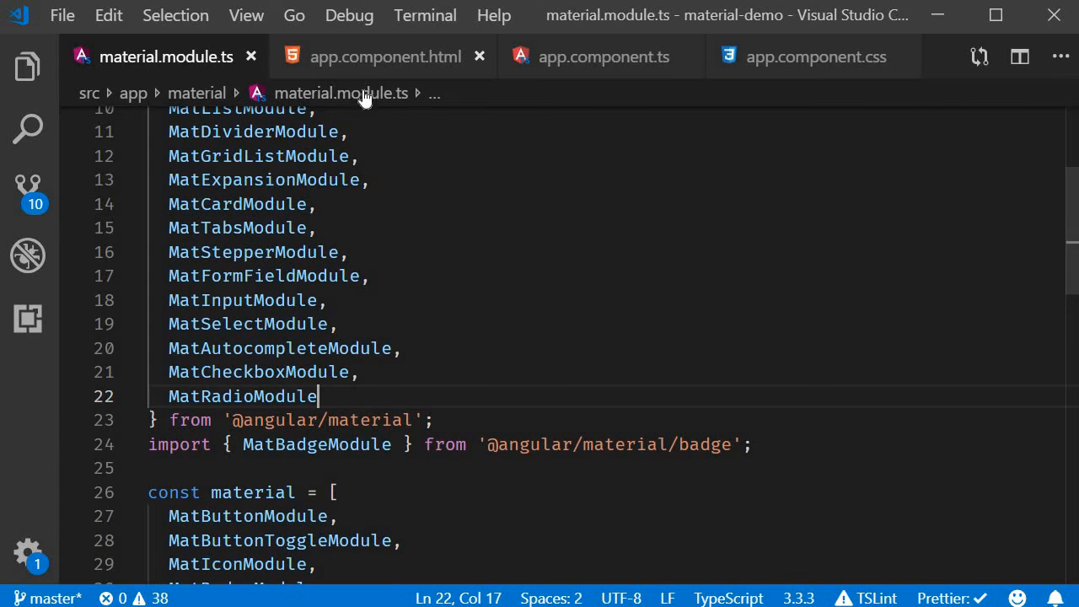
{"action": "left_click", "coordinate": [385, 57]}
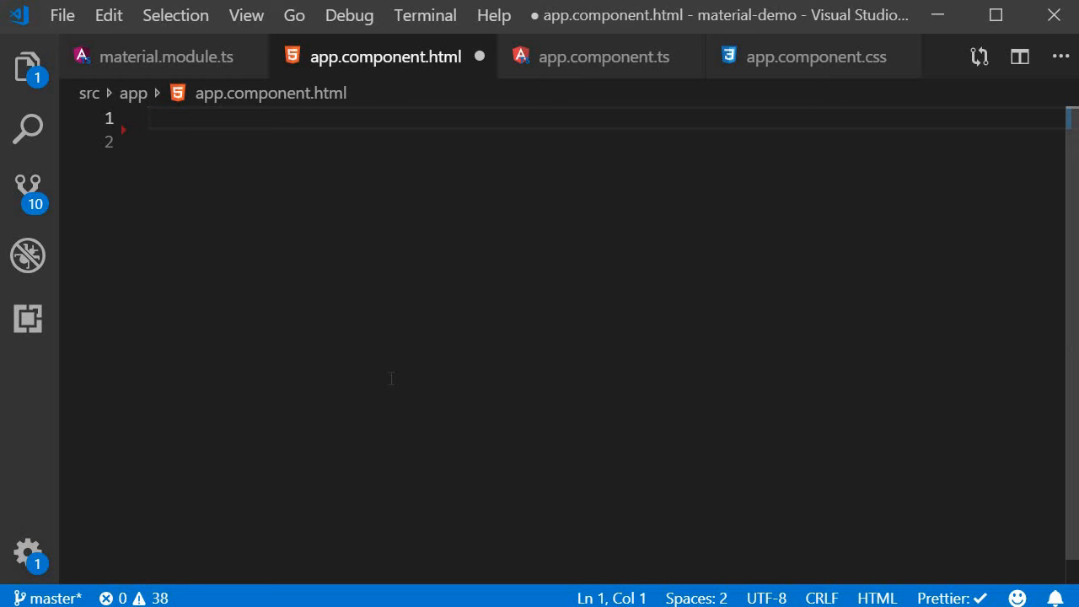
Insert a mat-radio-group and fill it with mat-radio-button elements with values and labels
{"action": "type", "text": "<mat"}
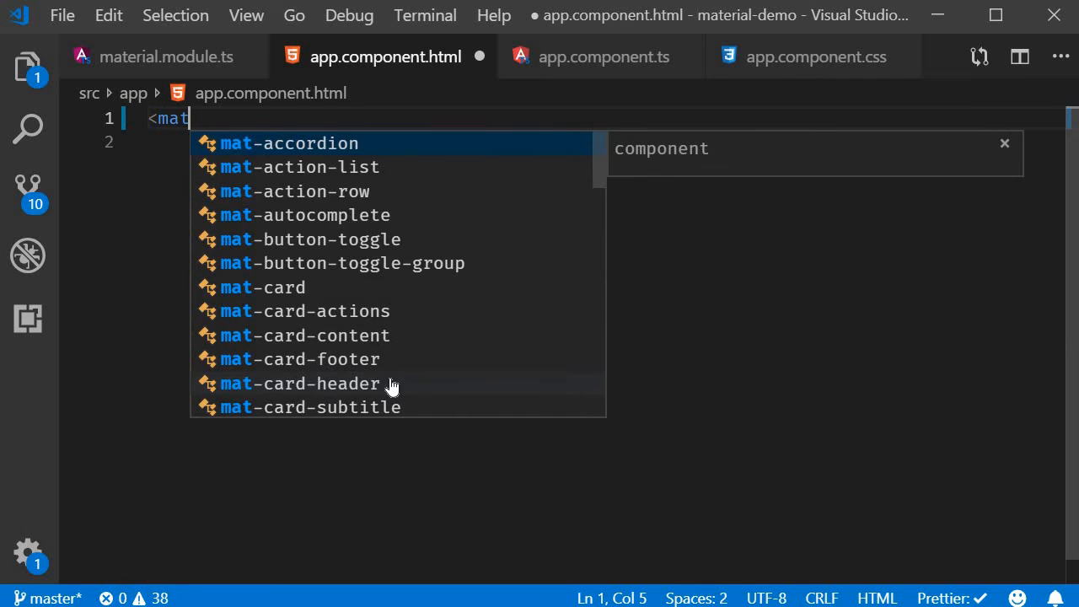
{"action": "type", "text": "-radio"}
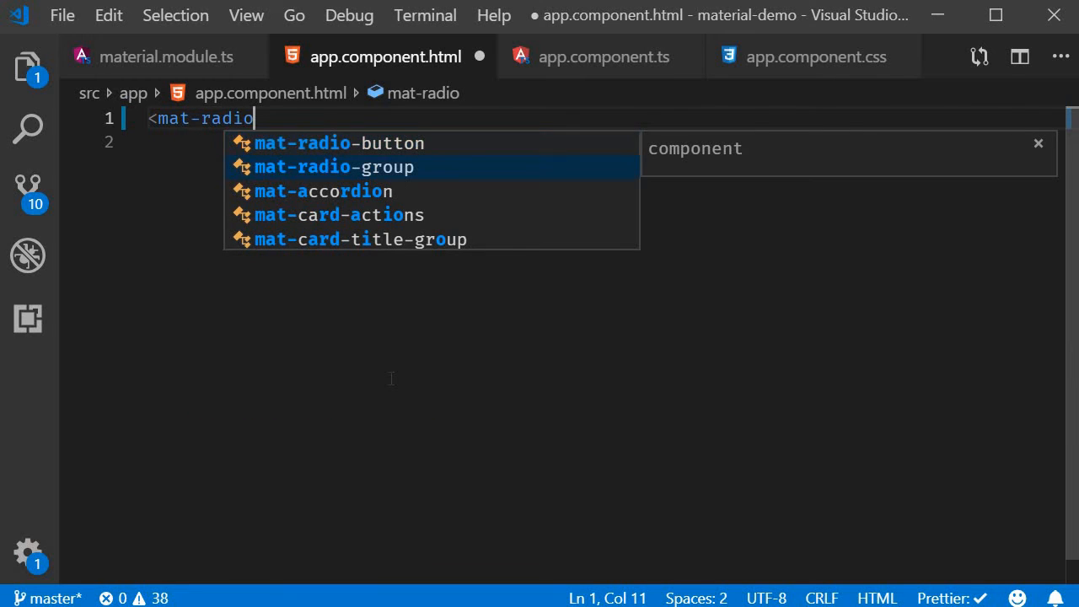
{"action": "left_click", "coordinate": [333, 166]}
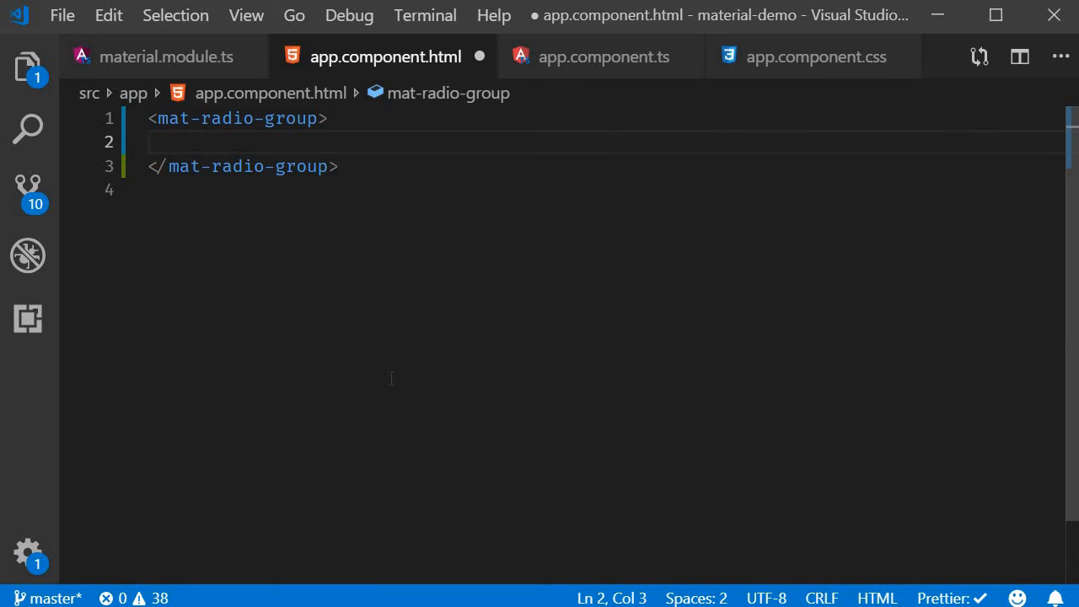
{"action": "type", "text": "<"}
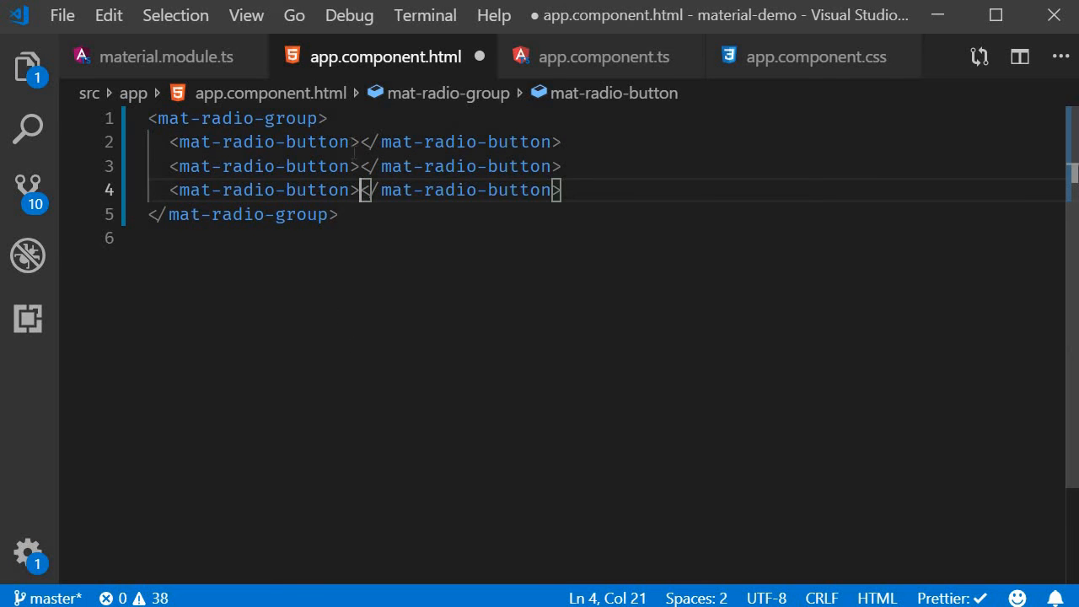
{"action": "type", "text": "valu"}
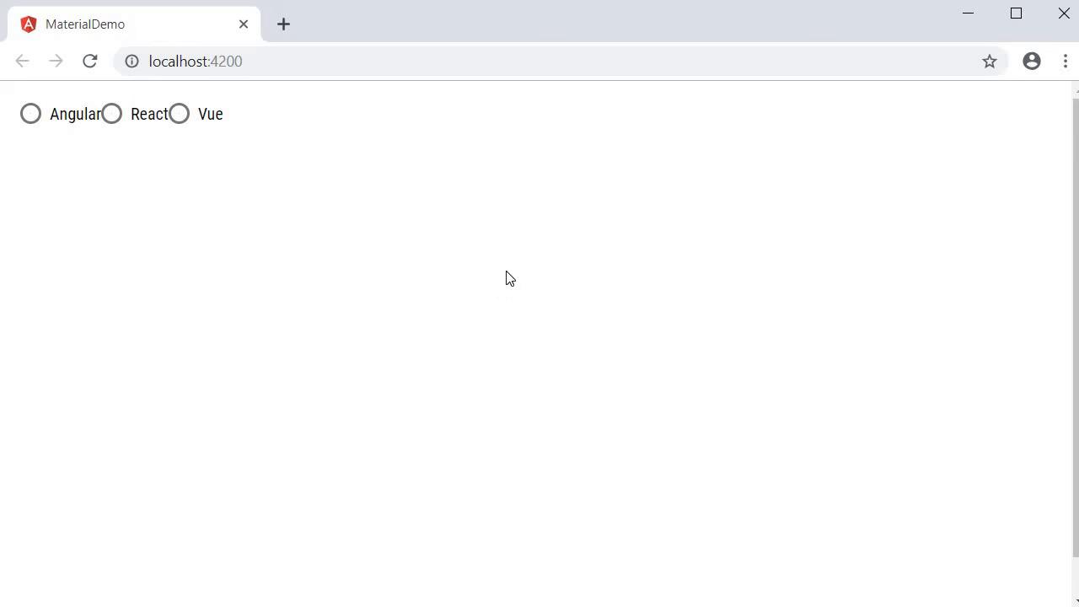
{"action": "mouse_move", "coordinate": [66, 126]}
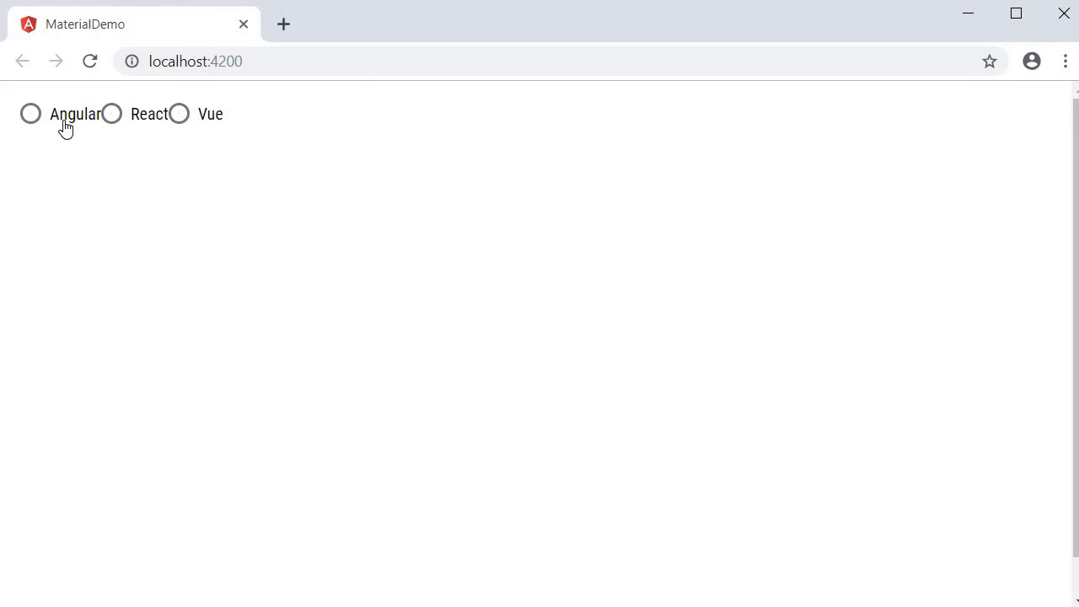
Pick React, then click the next radio option to test the group
{"action": "left_click", "coordinate": [112, 113]}
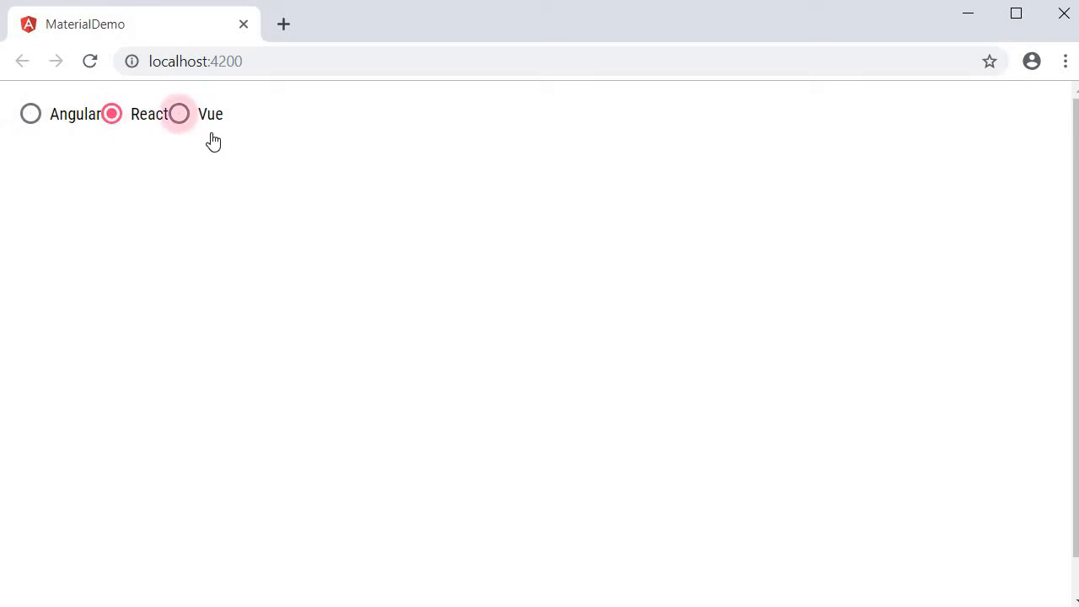
{"action": "left_click", "coordinate": [178, 113]}
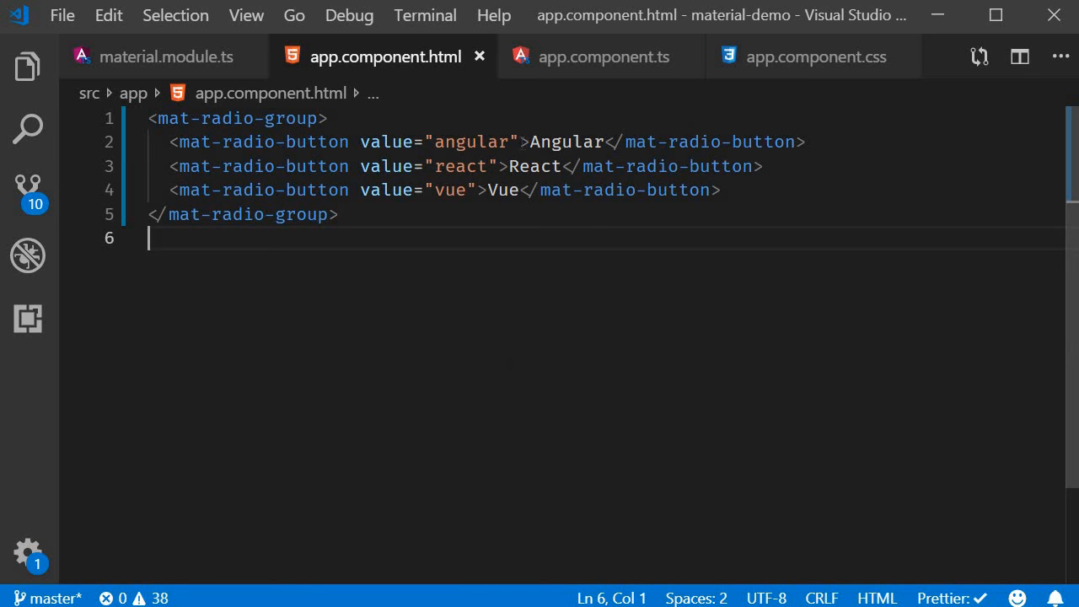
Give the Angular radio button color="primary" and begin a color attribute on the next button
{"action": "type", "text": "color=\""}
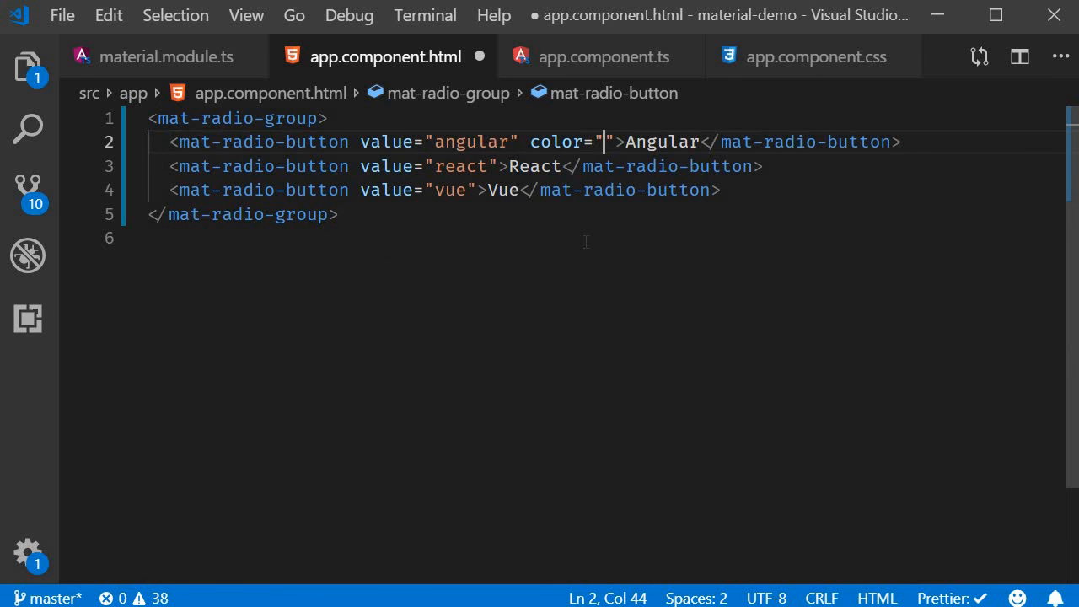
{"action": "type", "text": "primary"}
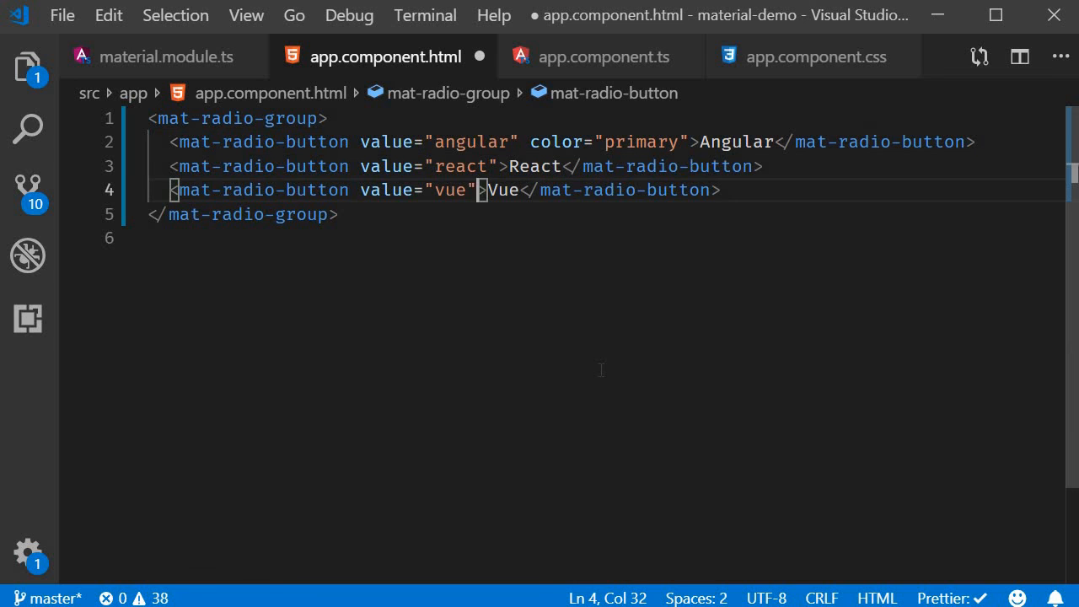
{"action": "type", "text": "colo"}
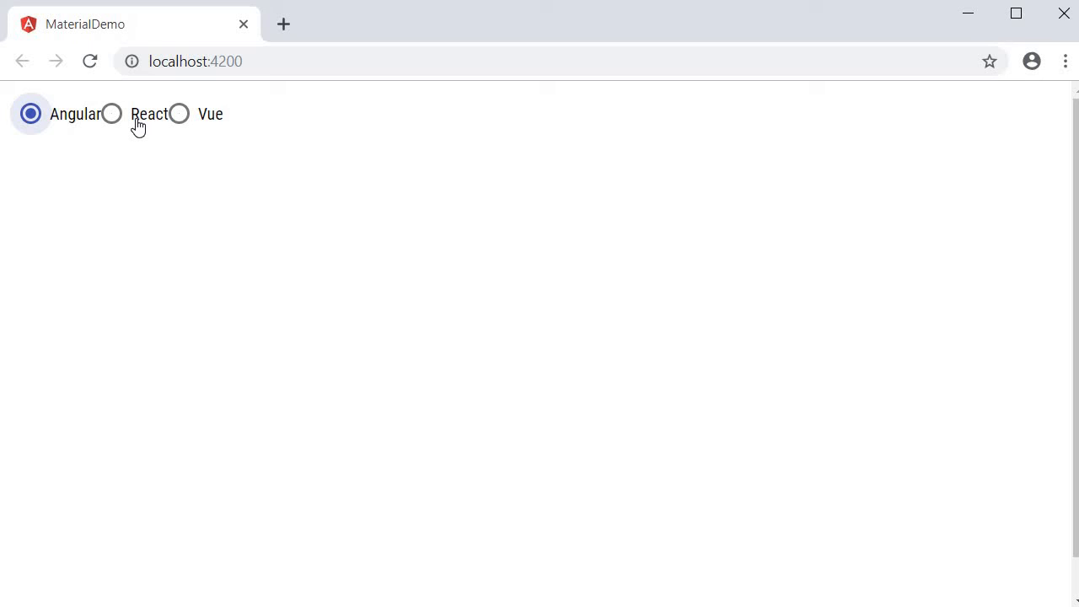
Select React, then Vue, to compare the radio option colours
{"action": "left_click", "coordinate": [111, 114]}
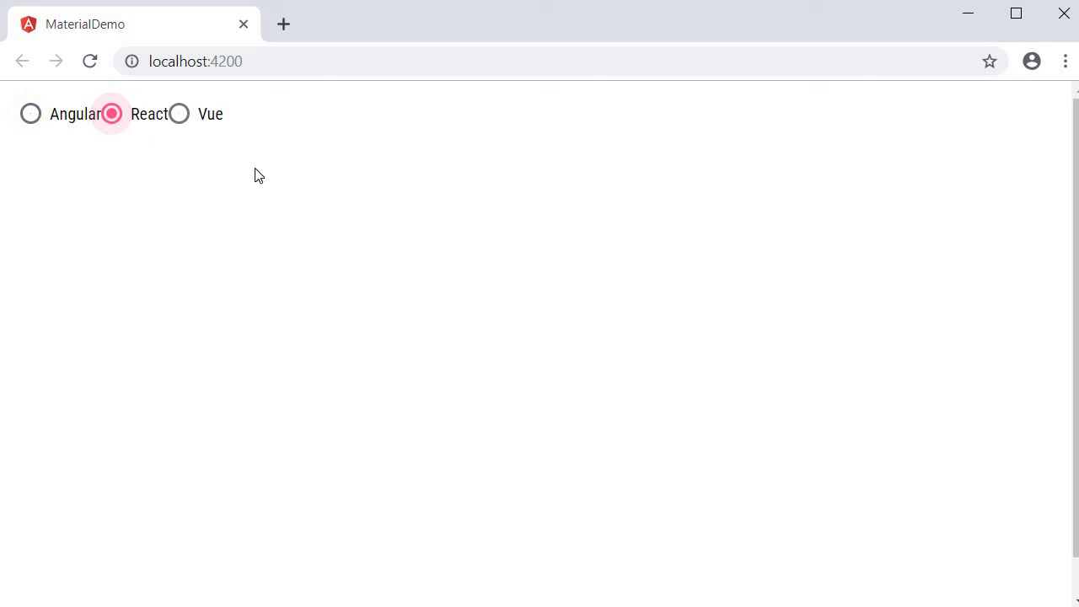
{"action": "left_click", "coordinate": [178, 113]}
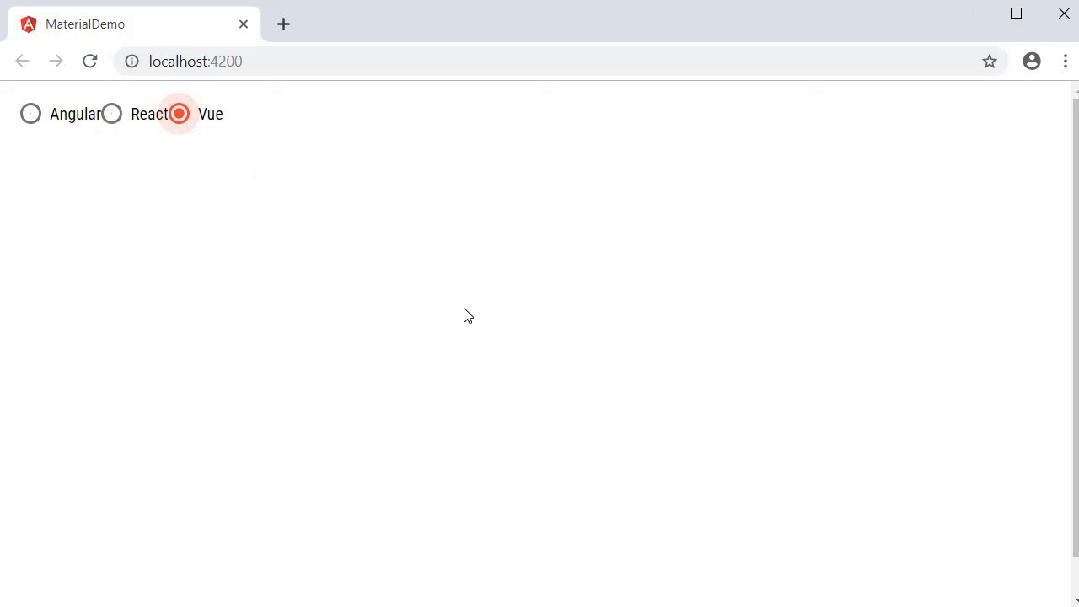
{"action": "left_click", "coordinate": [178, 114]}
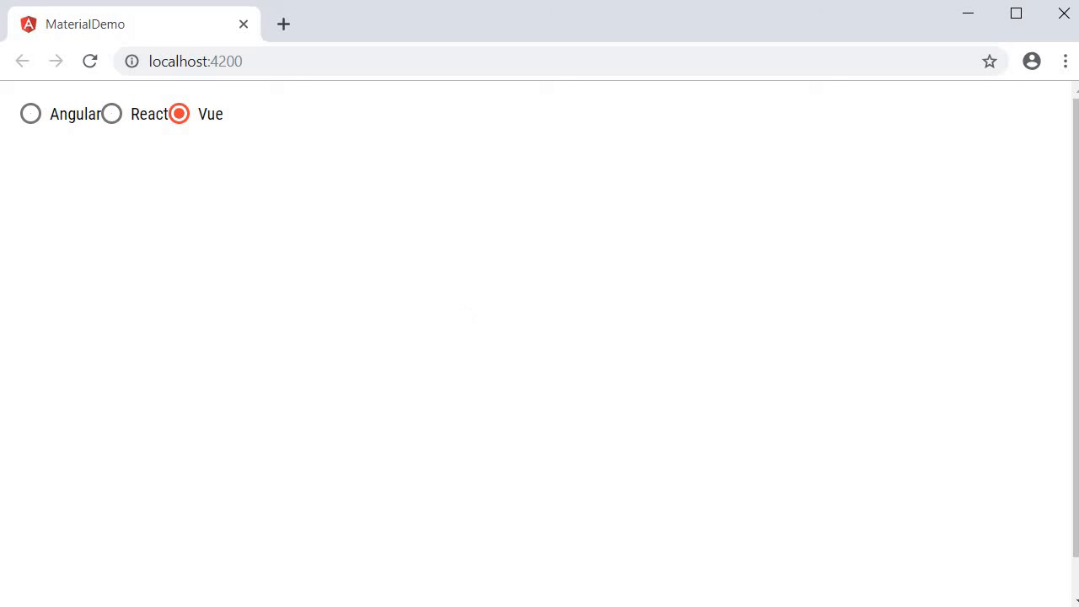
{"action": "mouse_move", "coordinate": [469, 315]}
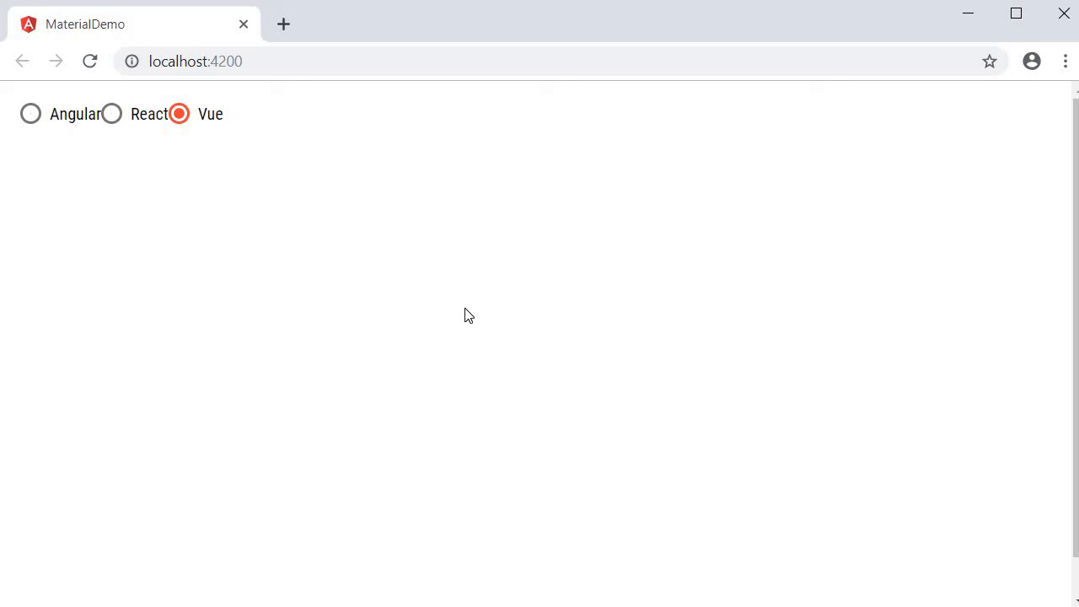